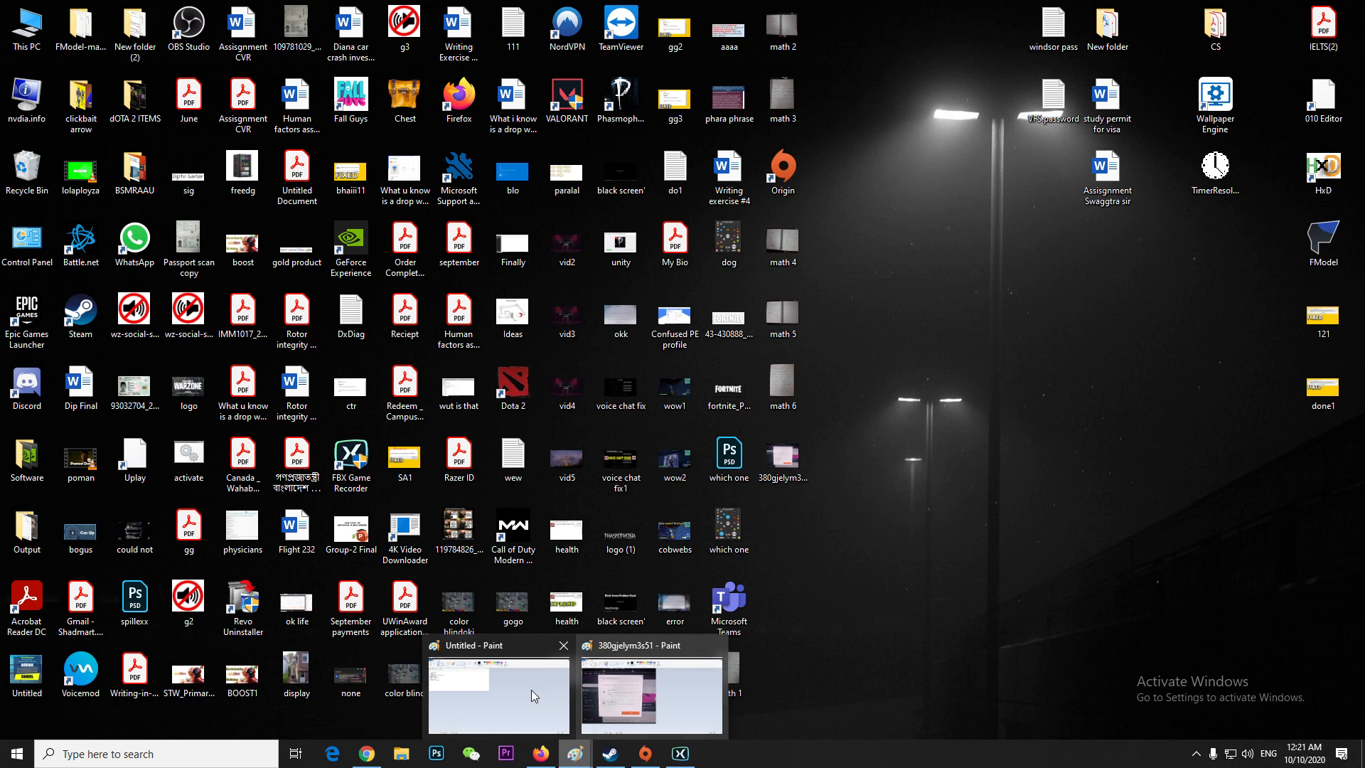
Review the Activation Required error photo and the EA forum thread, then restore the Origin client from the taskbar
{"action": "left_click", "coordinate": [652, 697]}
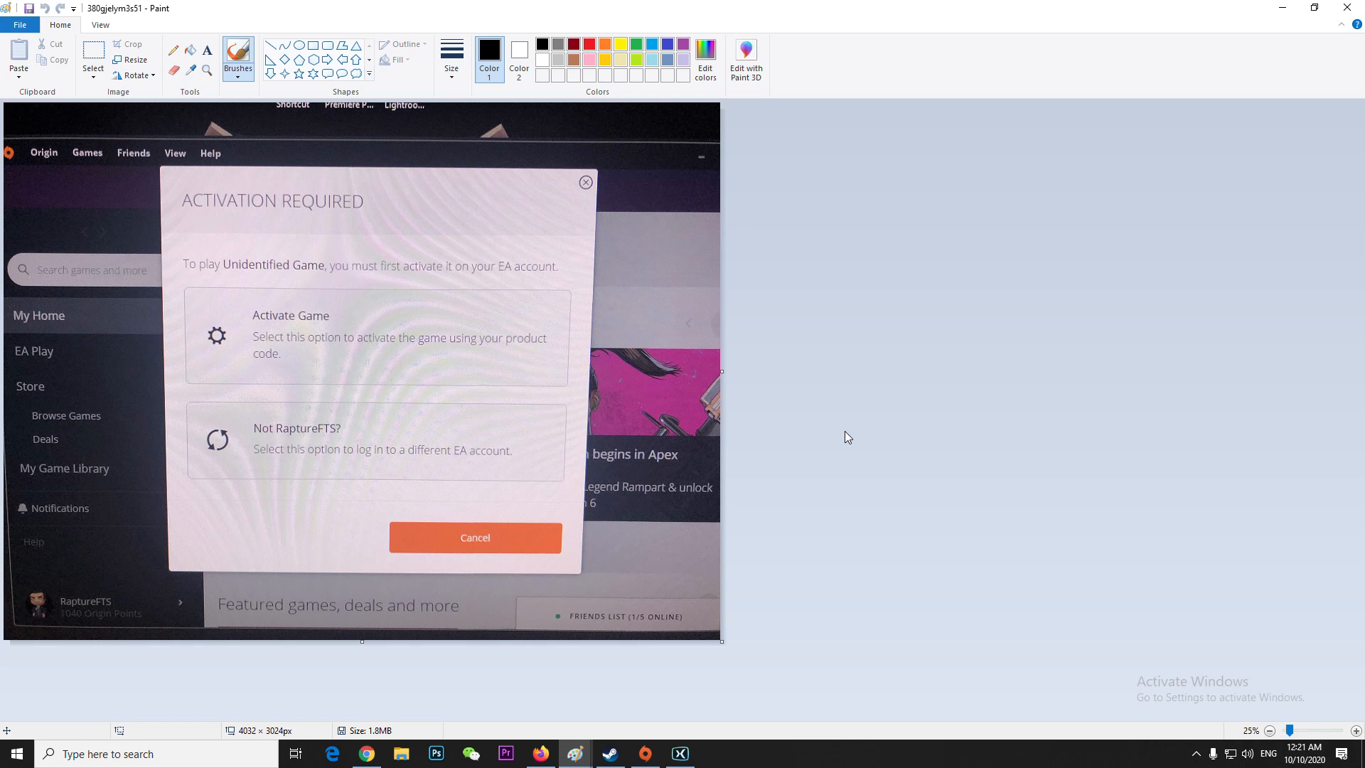
{"action": "mouse_move", "coordinate": [596, 478]}
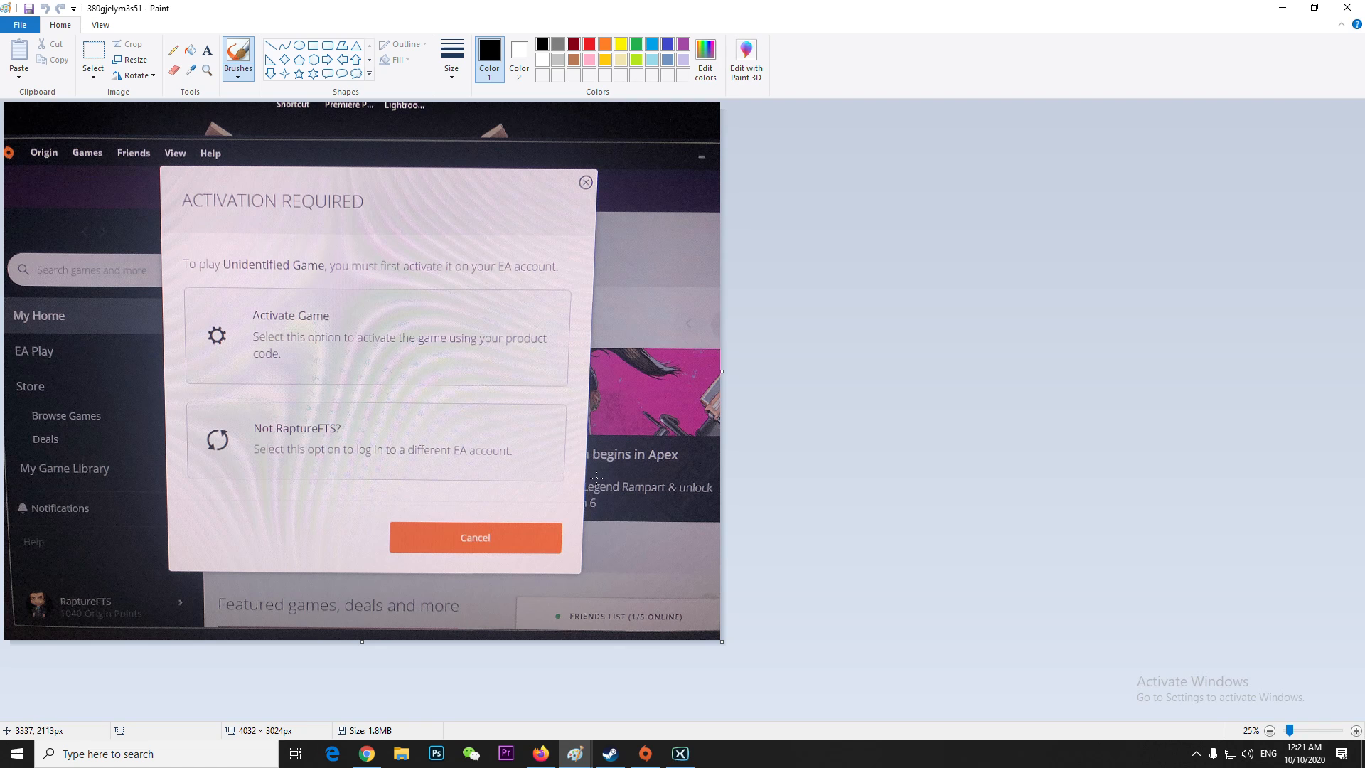
{"action": "left_click", "coordinate": [365, 754]}
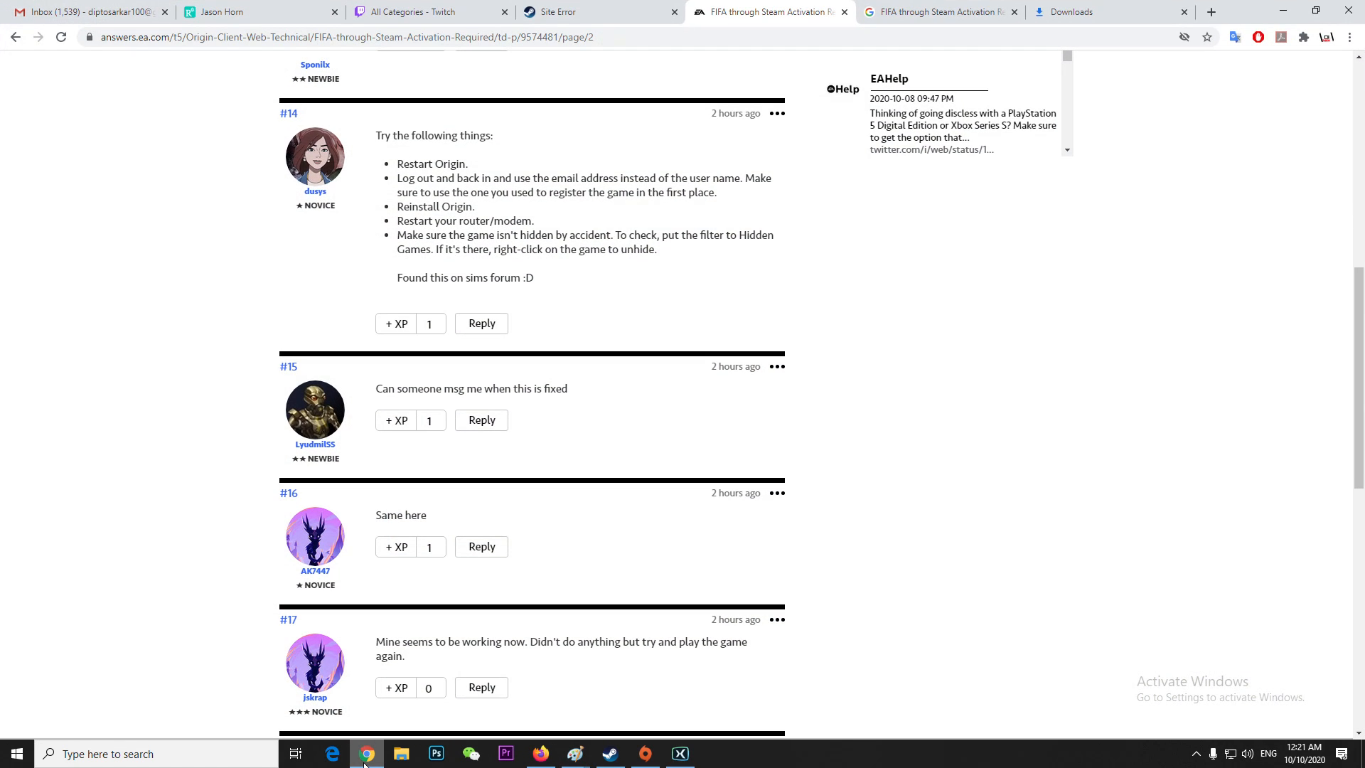
{"action": "left_click", "coordinate": [573, 760]}
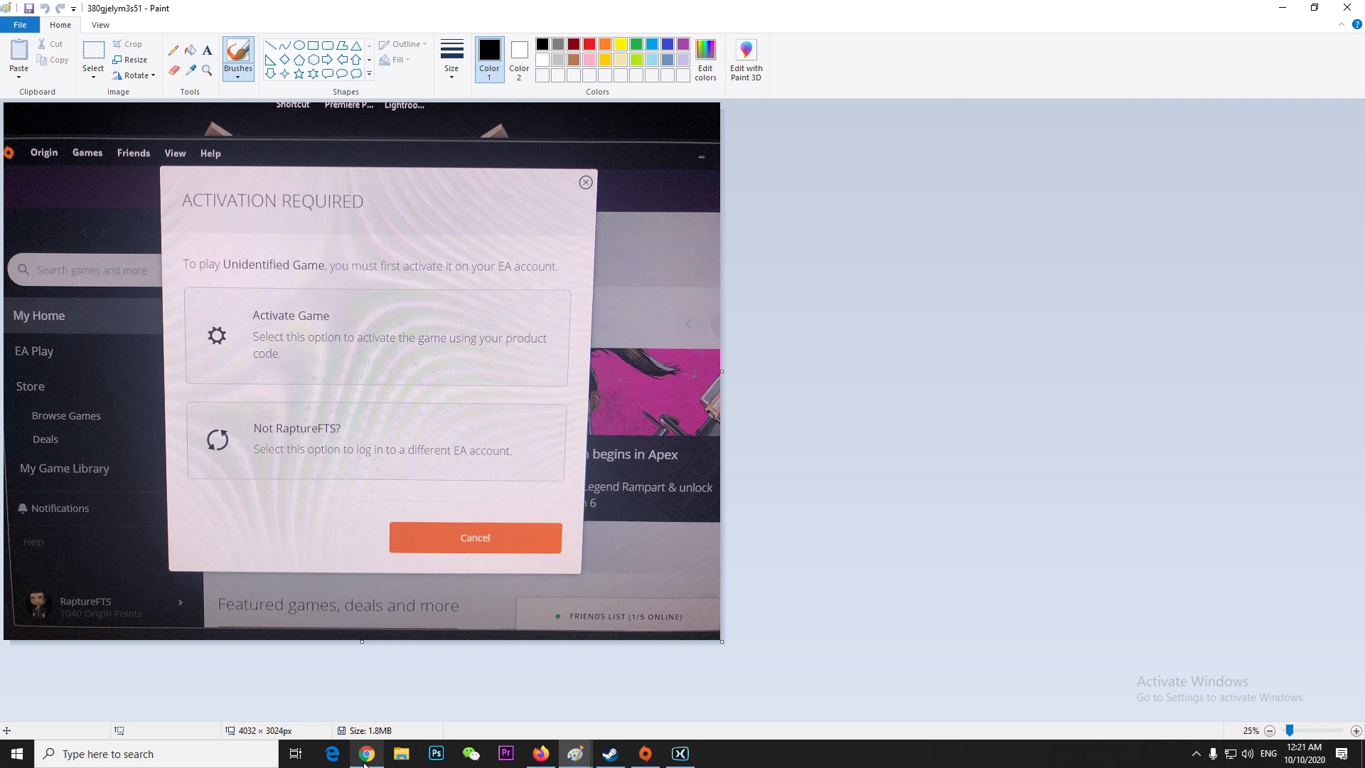
{"action": "mouse_move", "coordinate": [683, 534]}
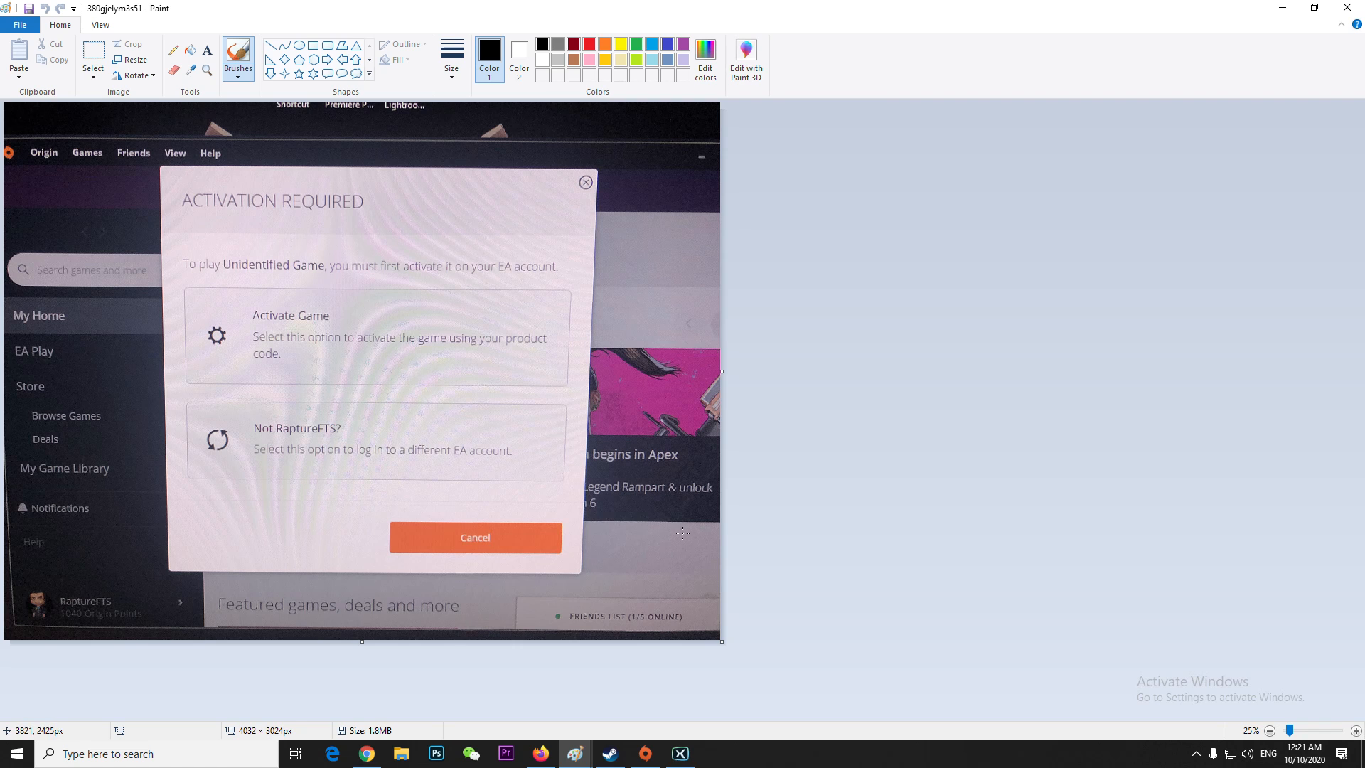
{"action": "mouse_move", "coordinate": [1291, 8]}
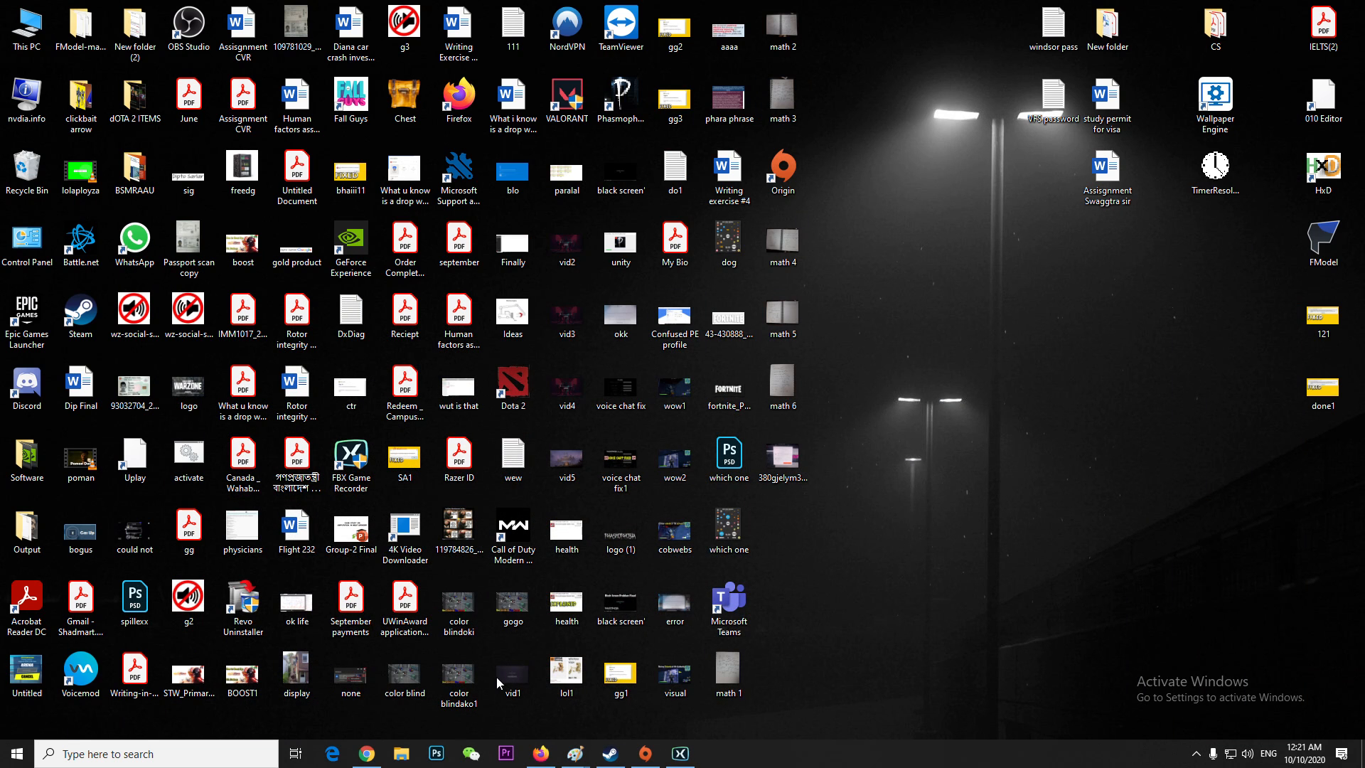
{"action": "left_click", "coordinate": [365, 753]}
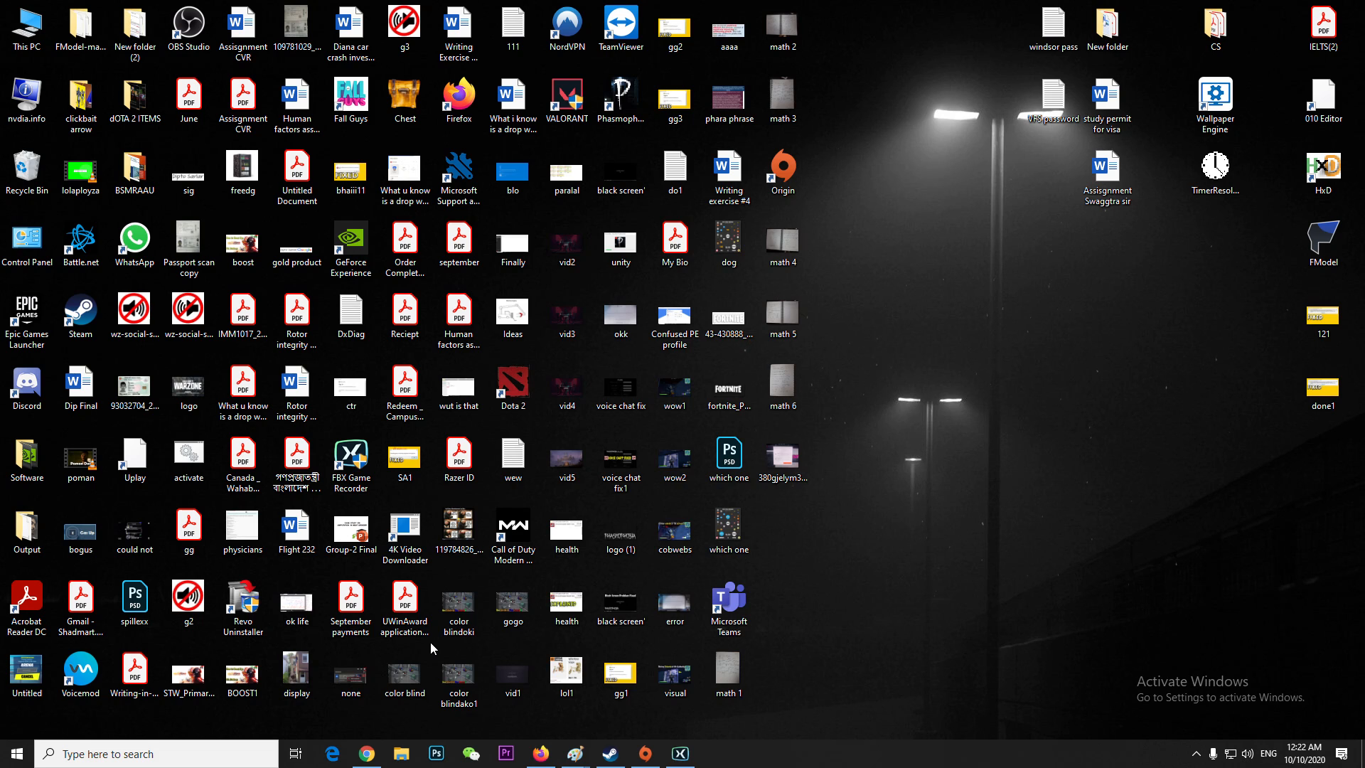
{"action": "left_click", "coordinate": [645, 753]}
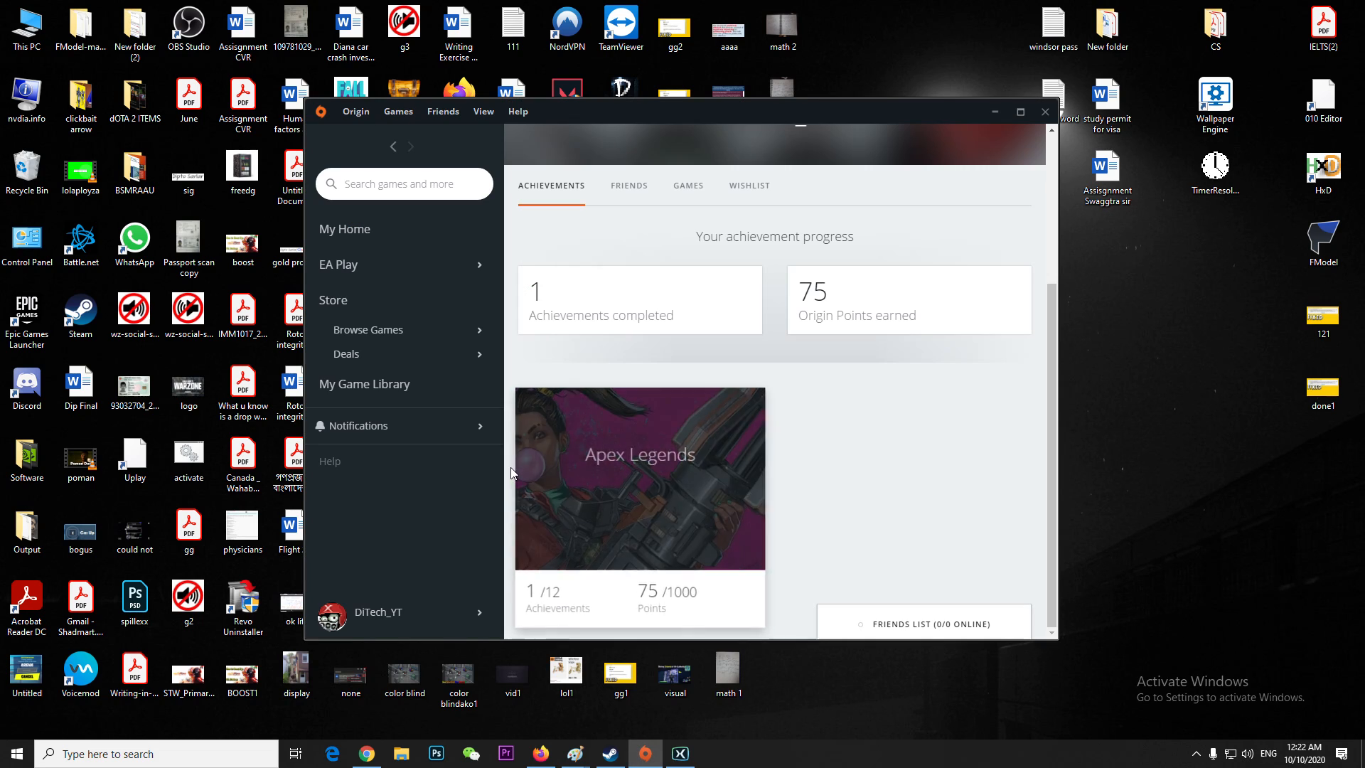
{"action": "left_click", "coordinate": [359, 426]}
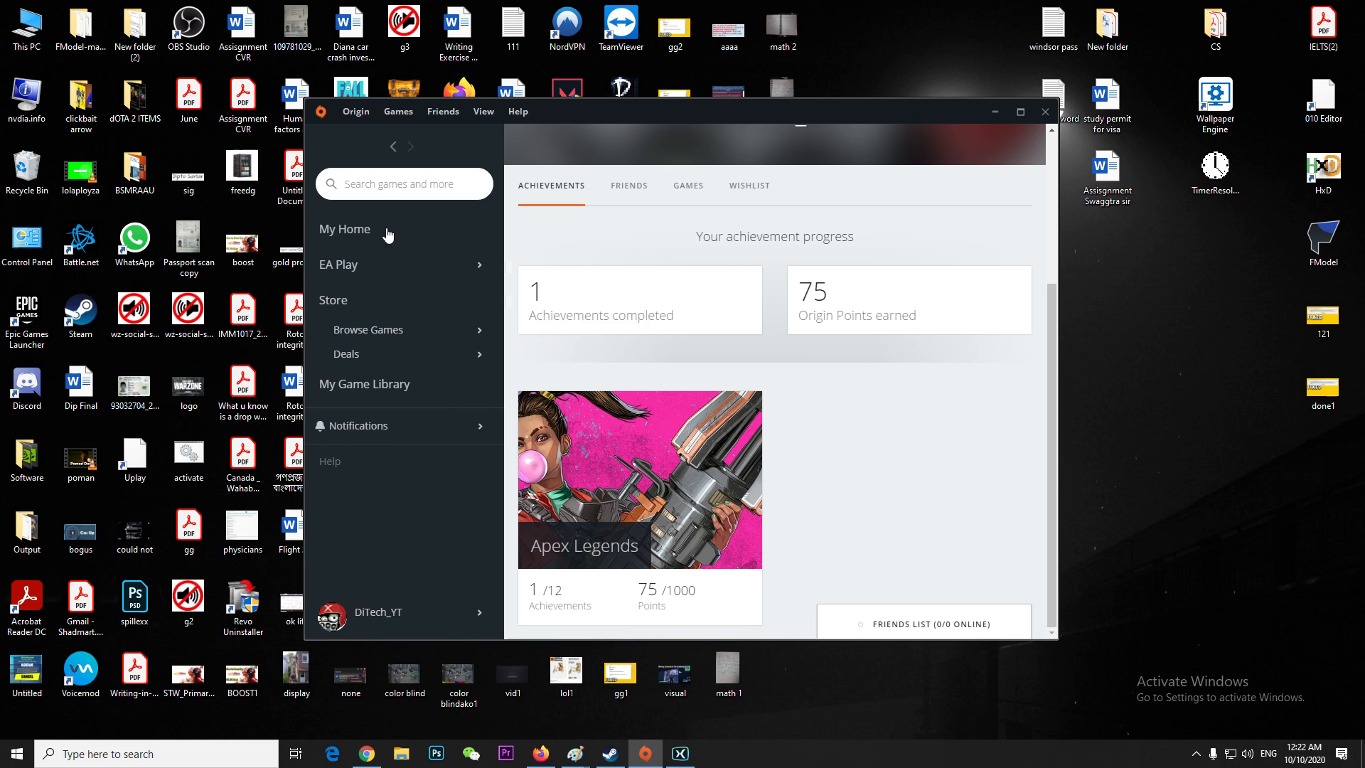
{"action": "mouse_move", "coordinate": [442, 112]}
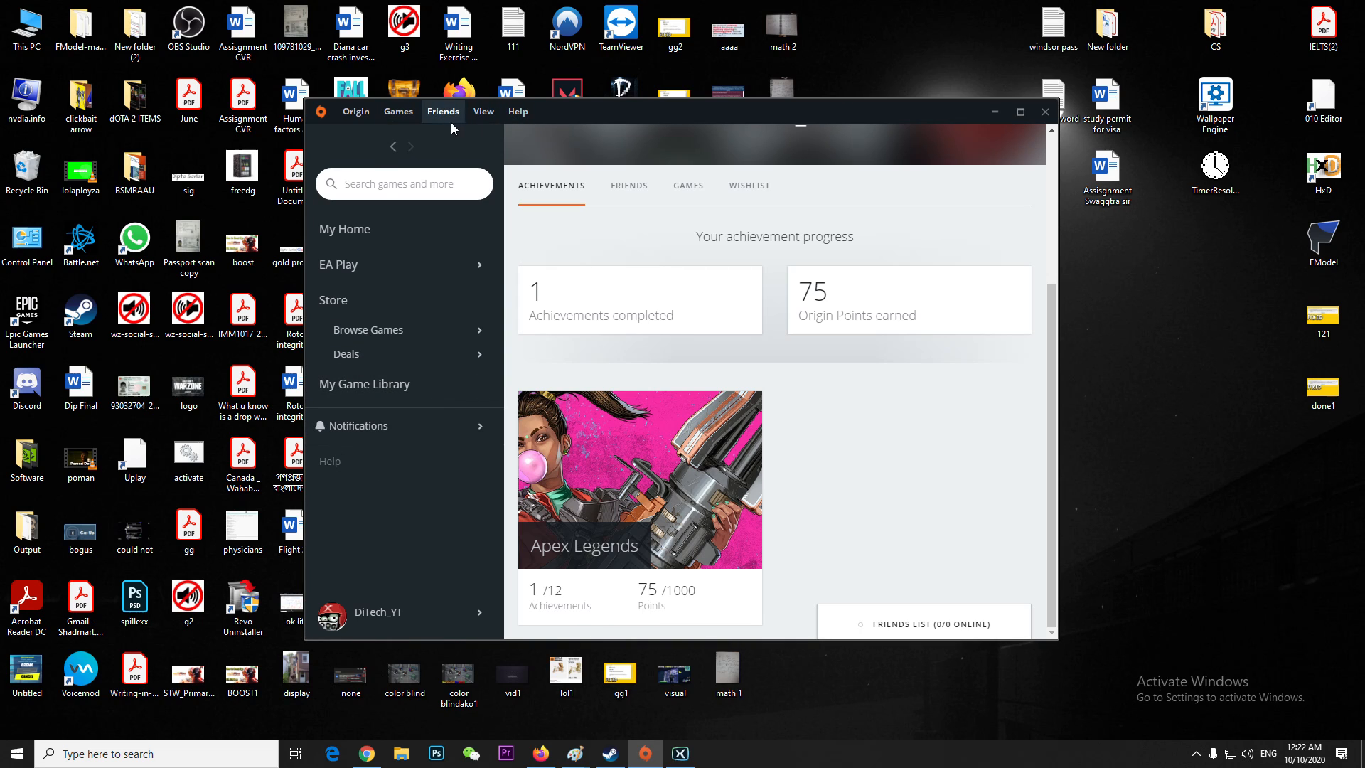
{"action": "left_click", "coordinate": [483, 111]}
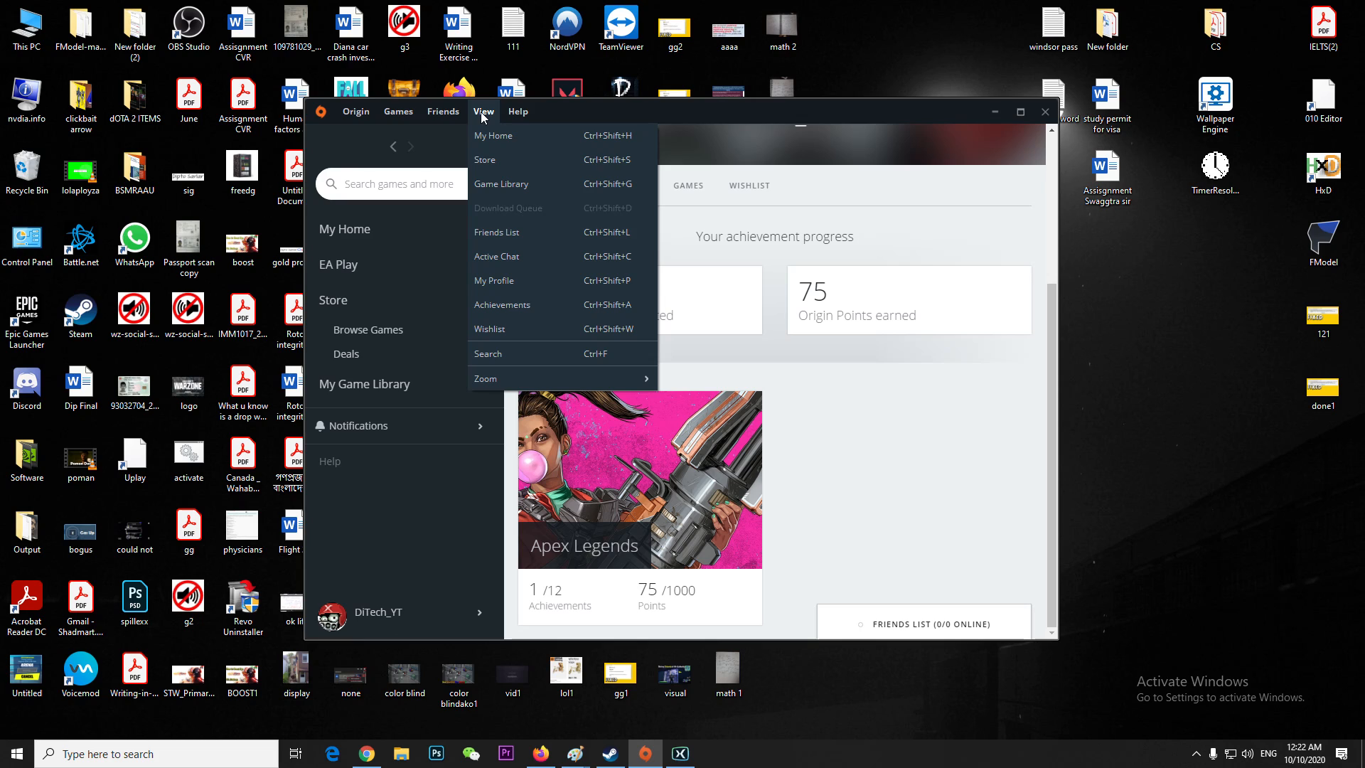
{"action": "left_click", "coordinate": [443, 111]}
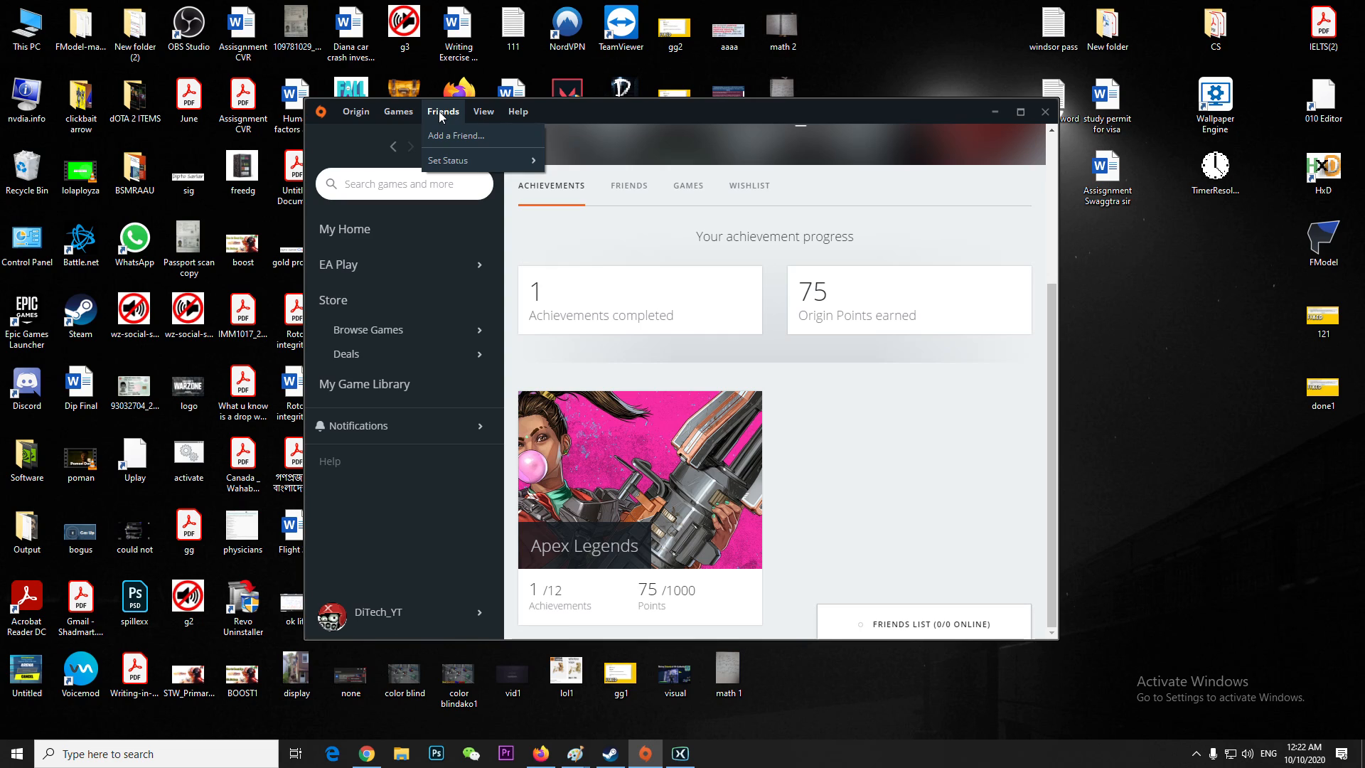
{"action": "left_click", "coordinate": [483, 110]}
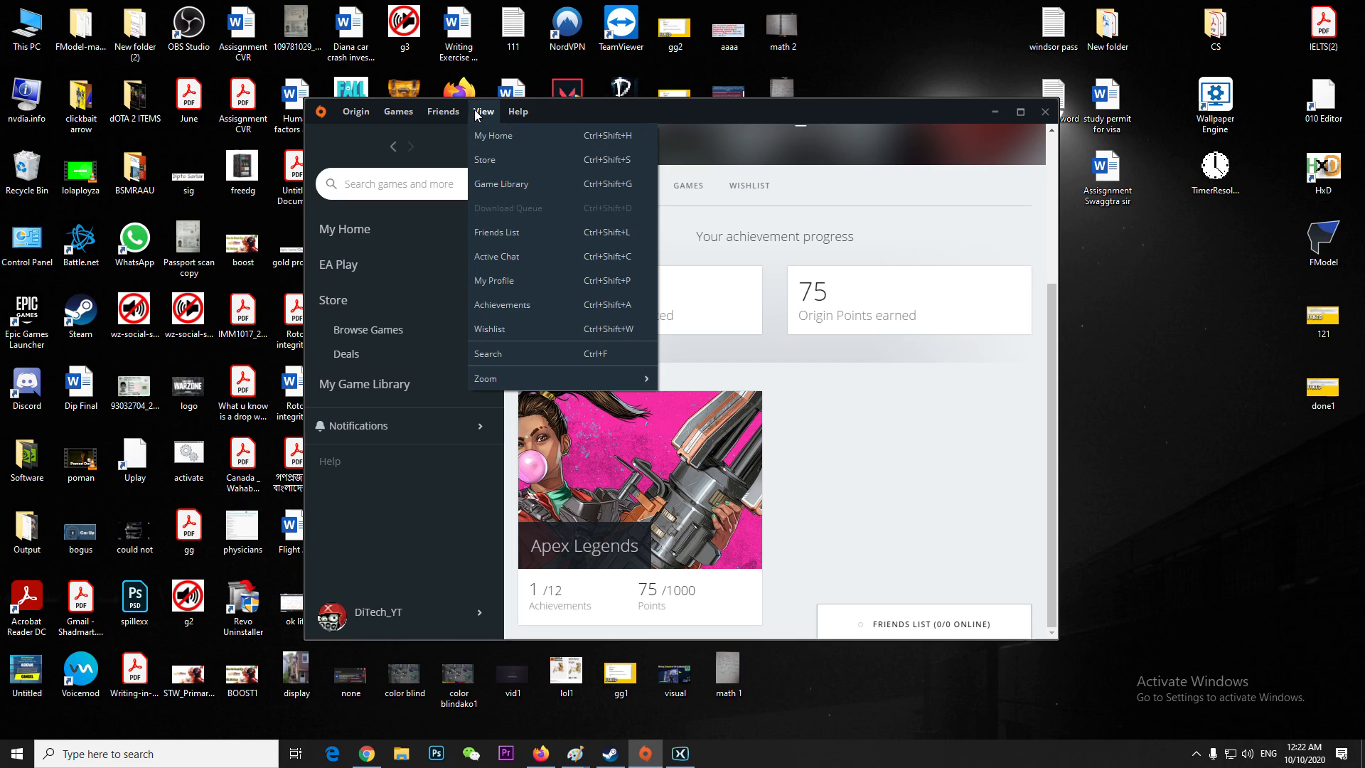
{"action": "left_click", "coordinate": [519, 112]}
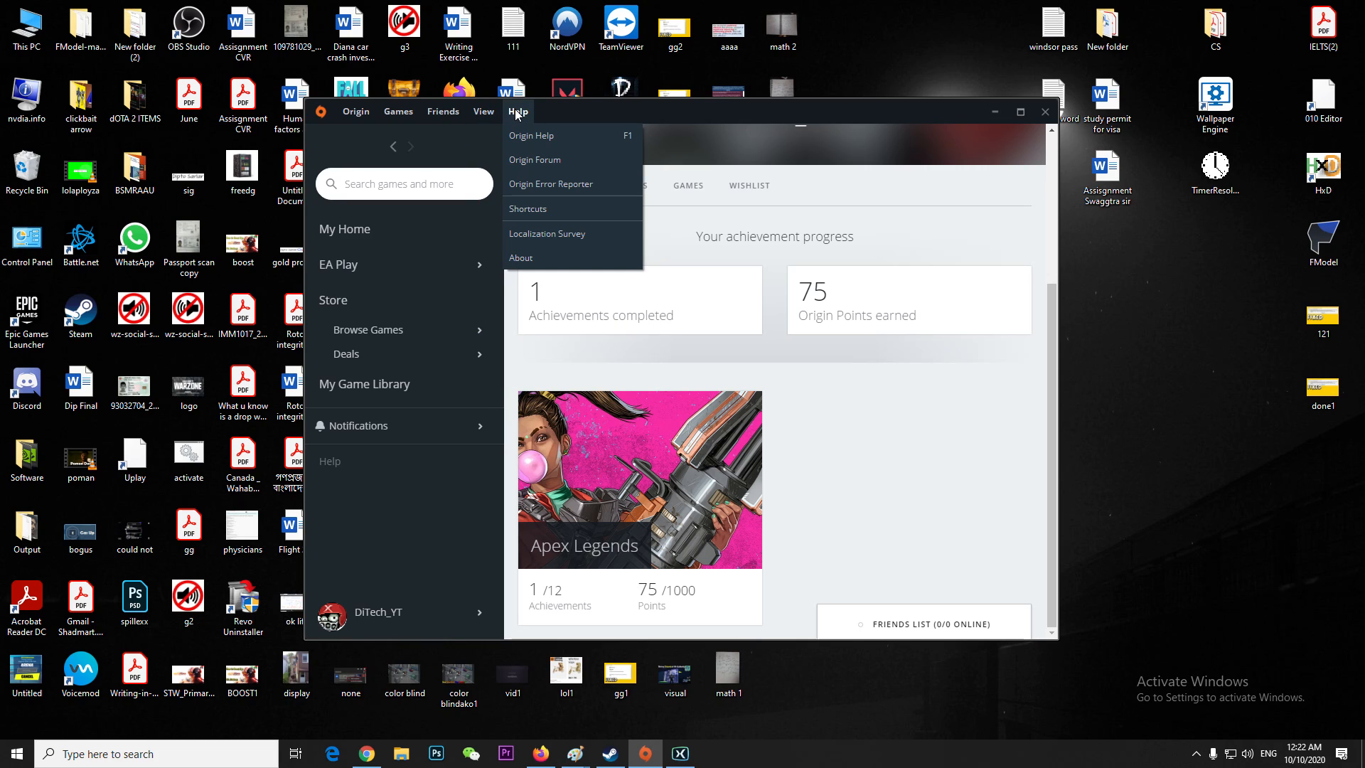
{"action": "left_click", "coordinate": [398, 111]}
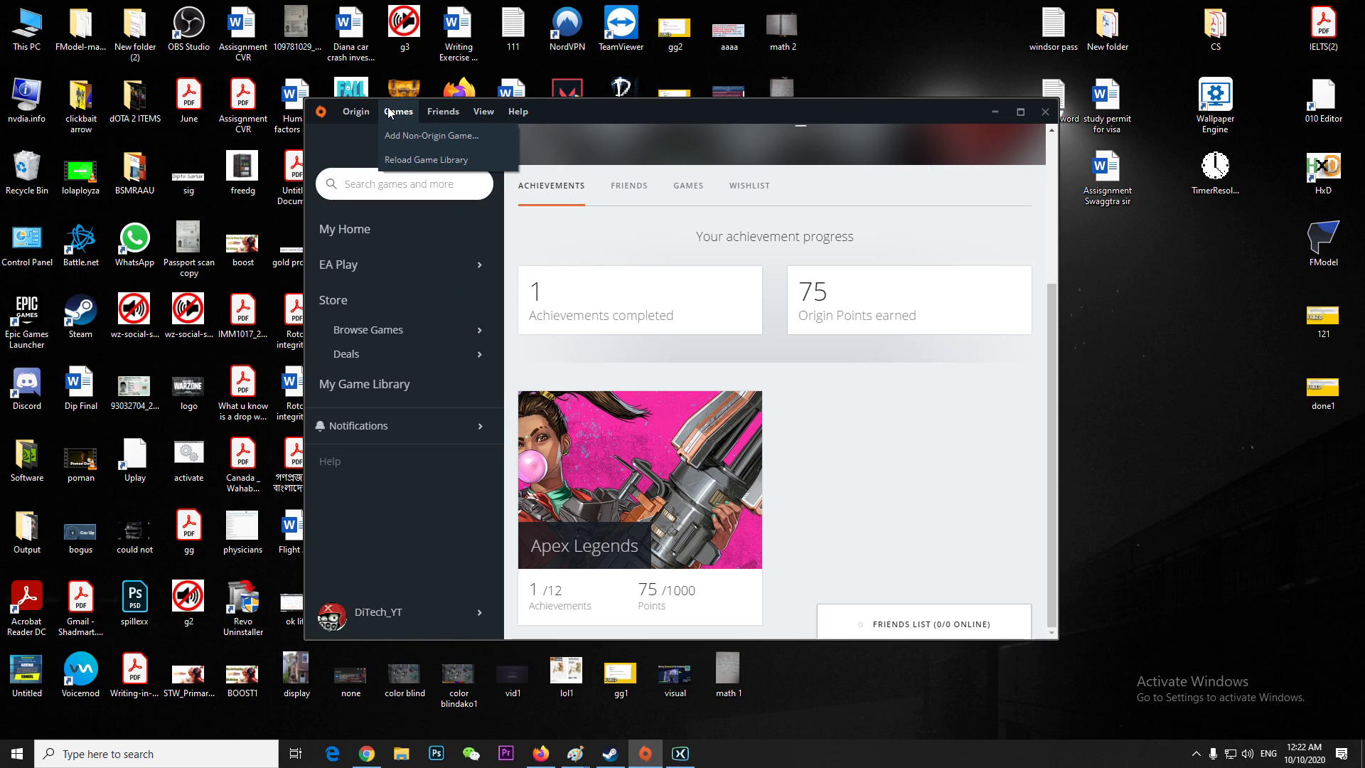
{"action": "left_click", "coordinate": [443, 111]}
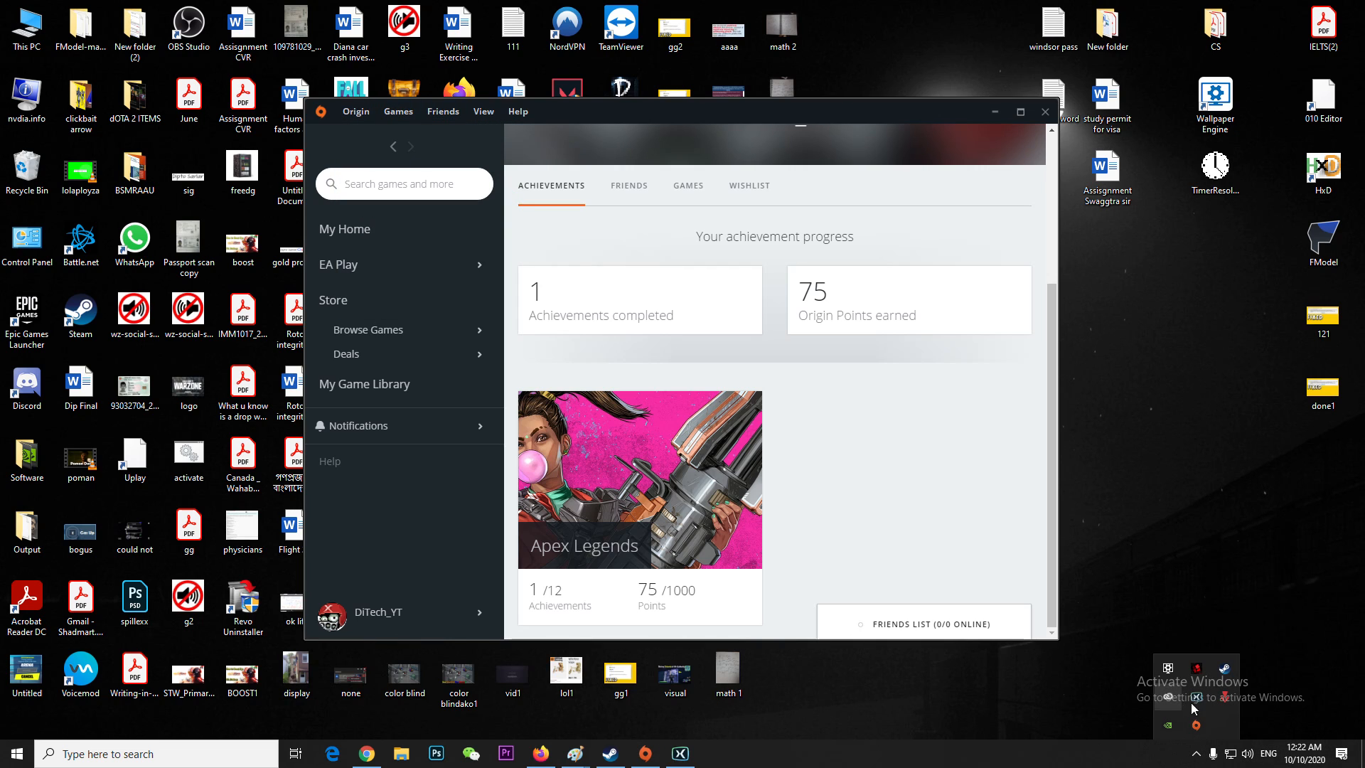
Search Start for 'network reset' and open the Network reset settings page
{"action": "left_click", "coordinate": [12, 753]}
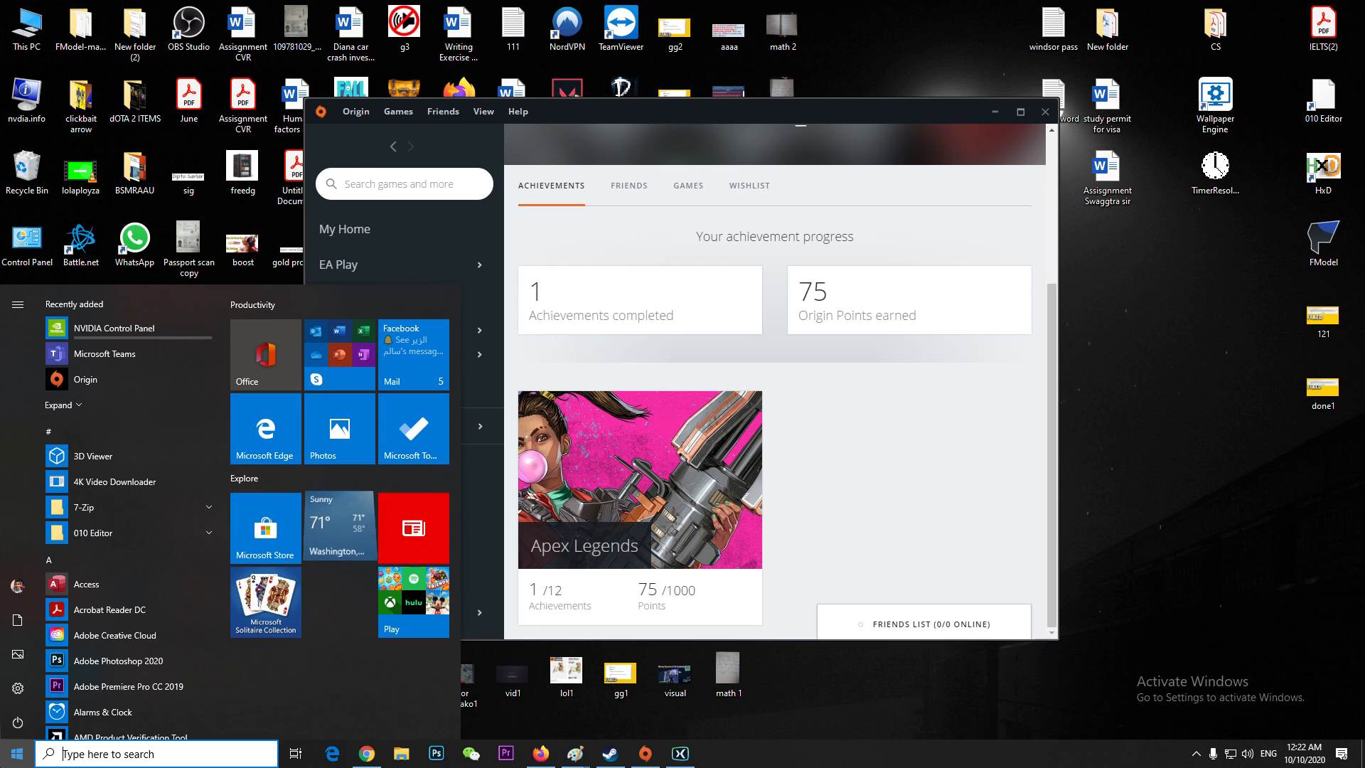
{"action": "type", "text": "network reset"}
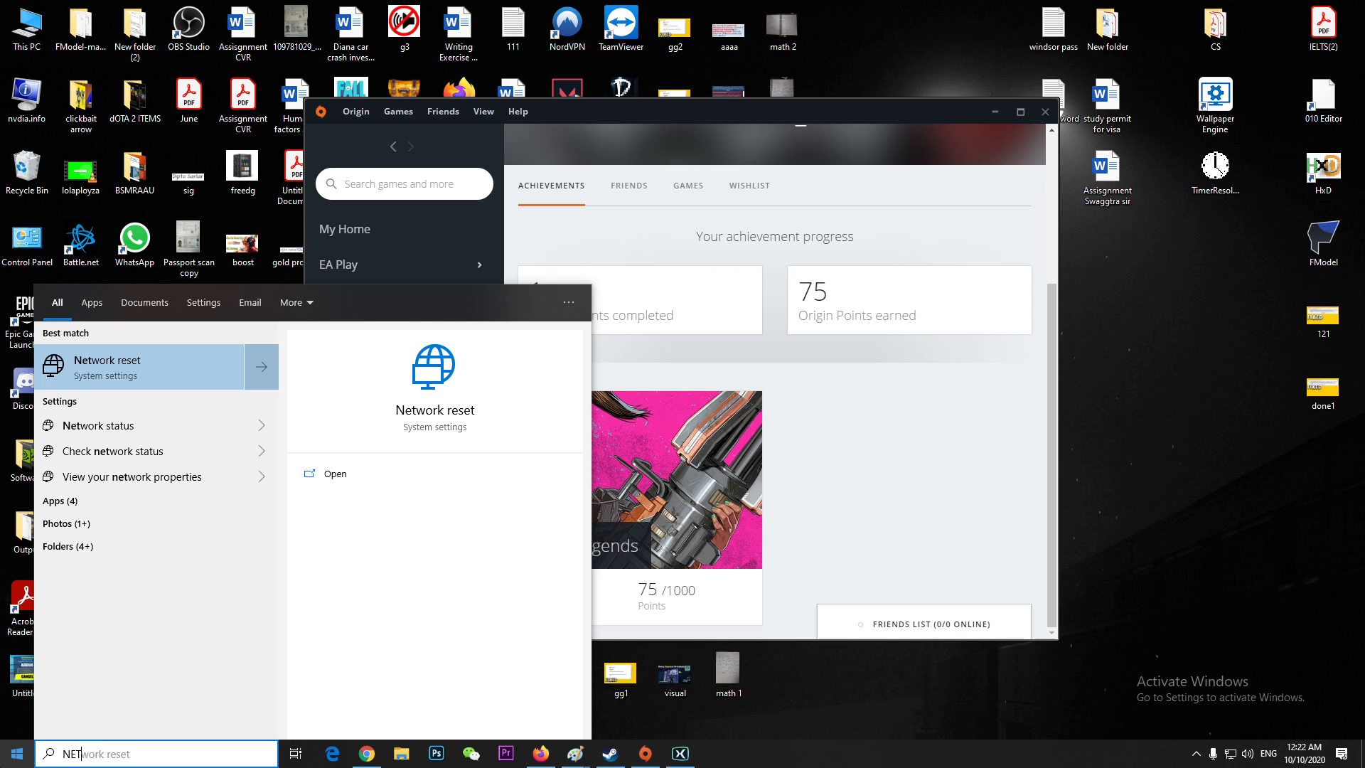
{"action": "left_click", "coordinate": [140, 367]}
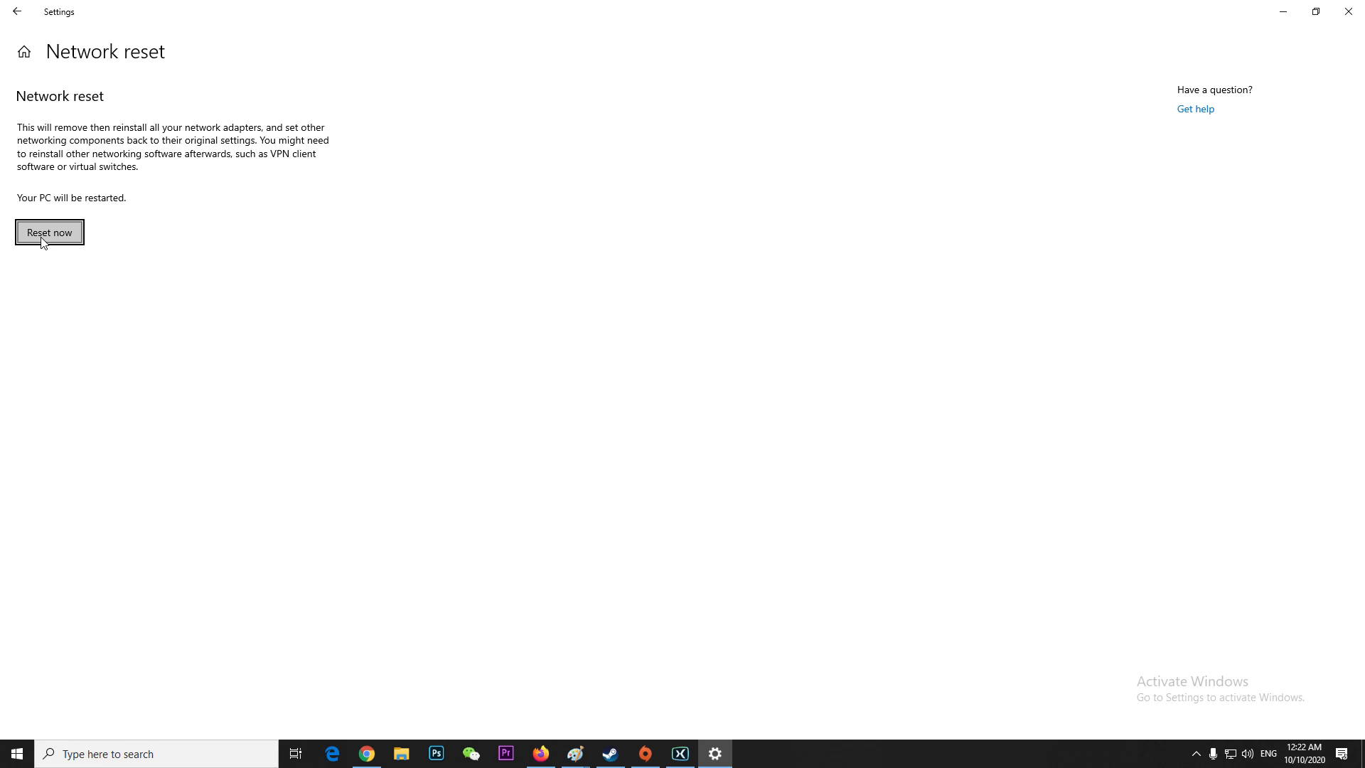
{"action": "mouse_move", "coordinate": [812, 497]}
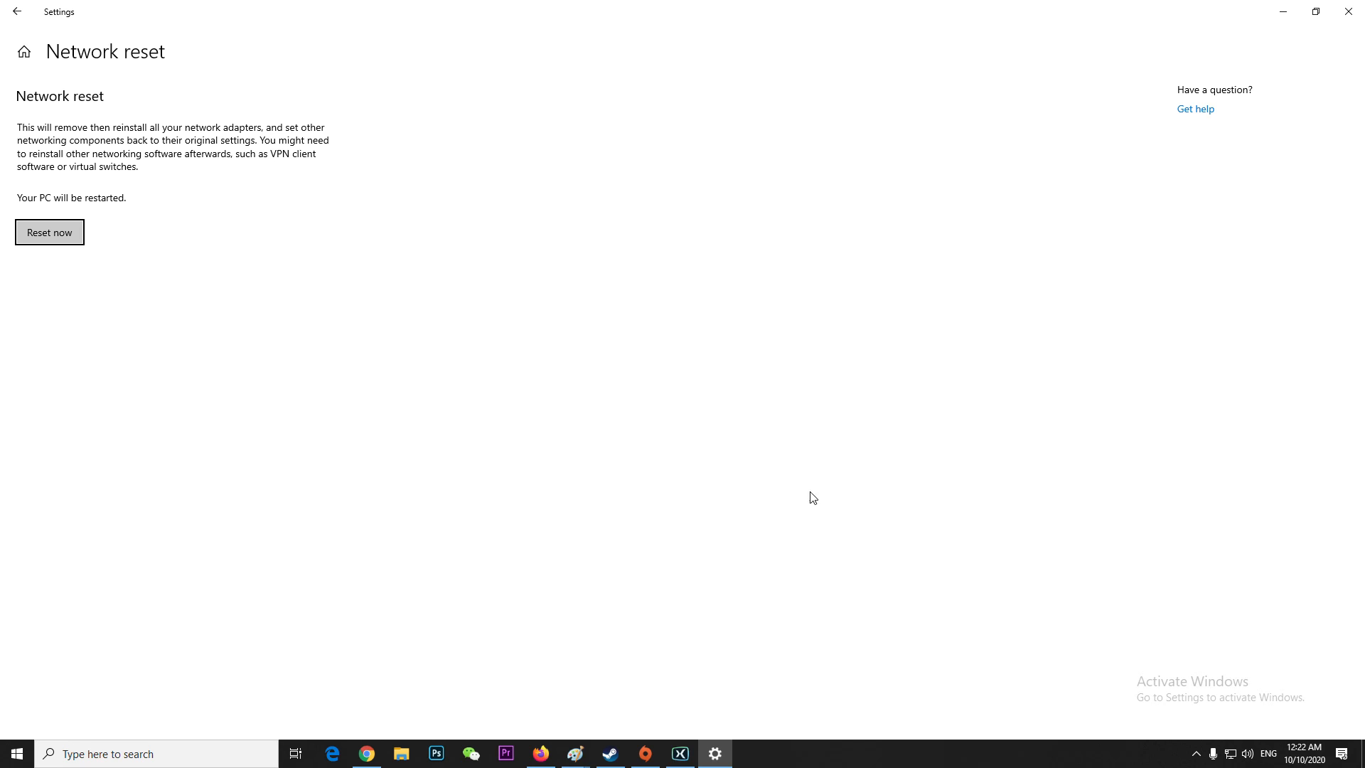
{"action": "mouse_move", "coordinate": [1207, 736]}
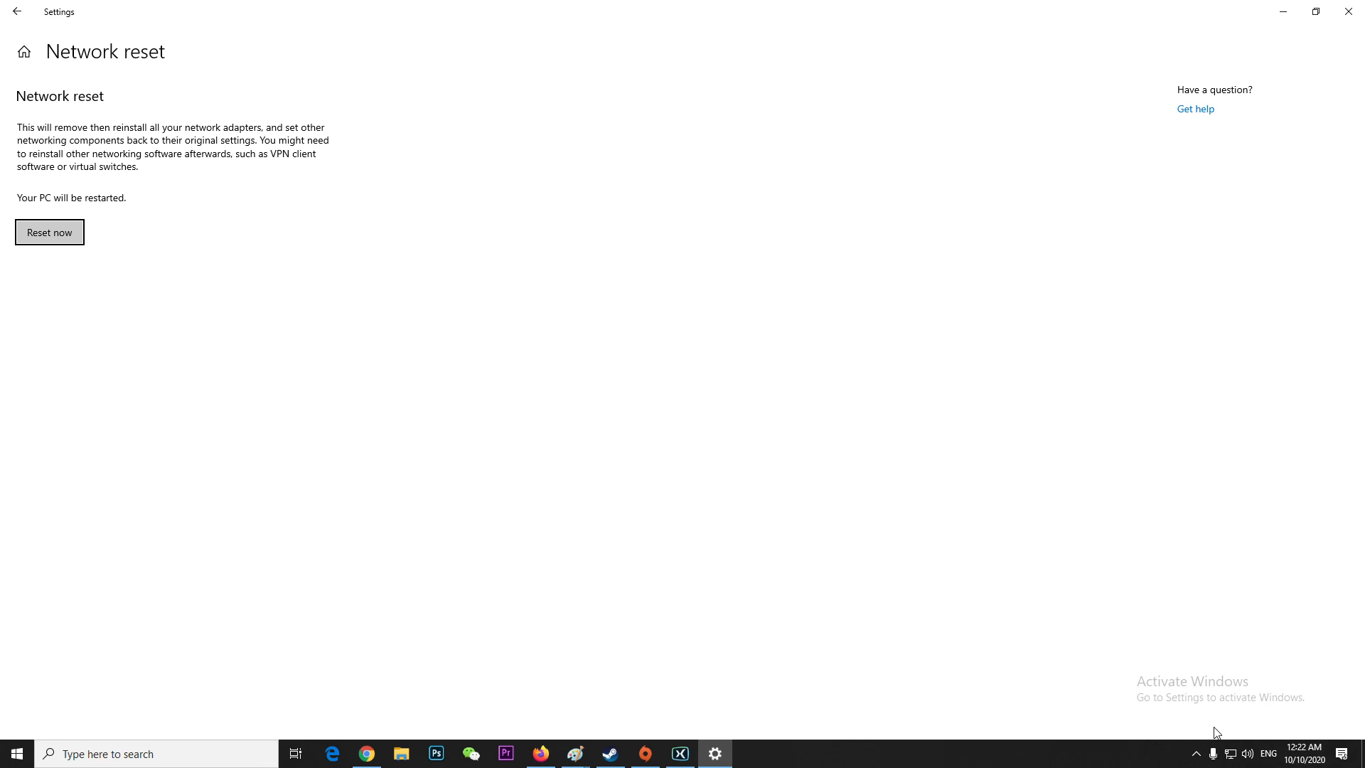
{"action": "mouse_move", "coordinate": [1281, 504]}
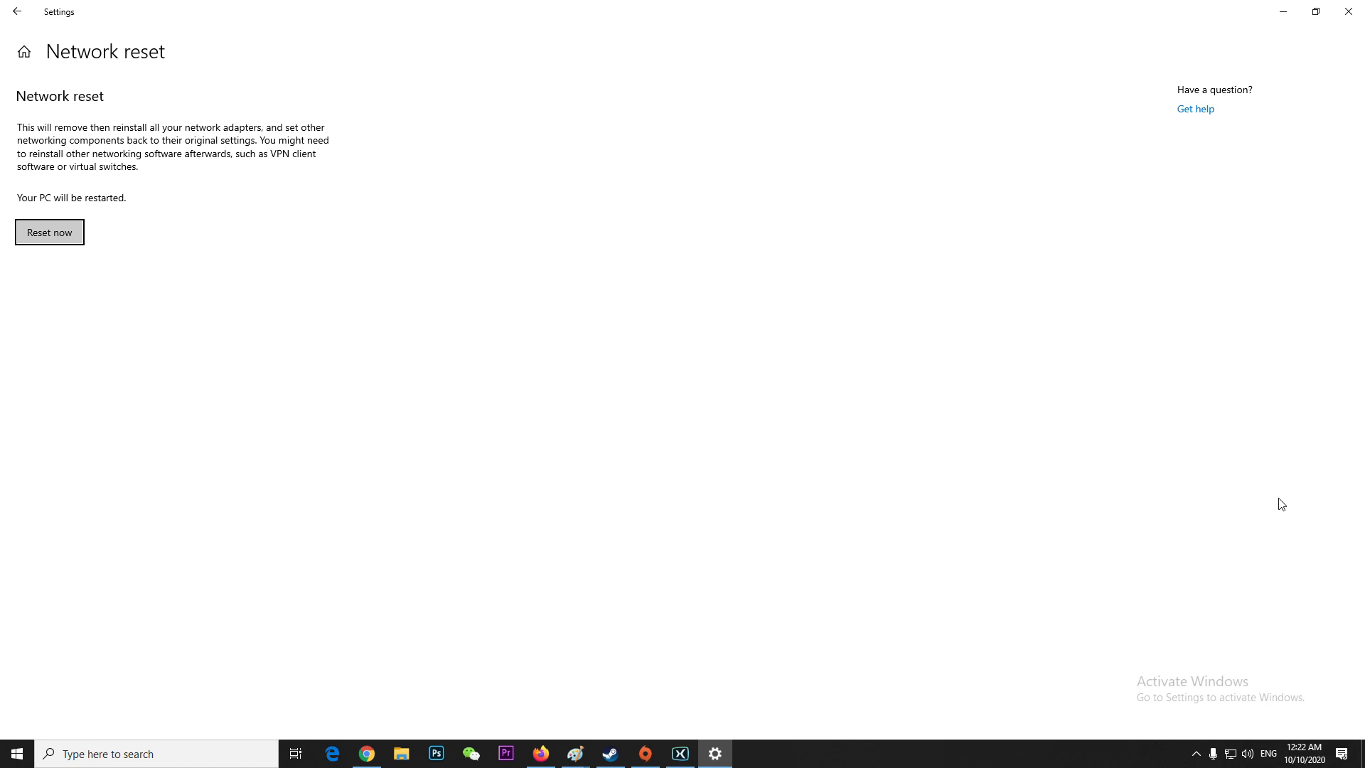